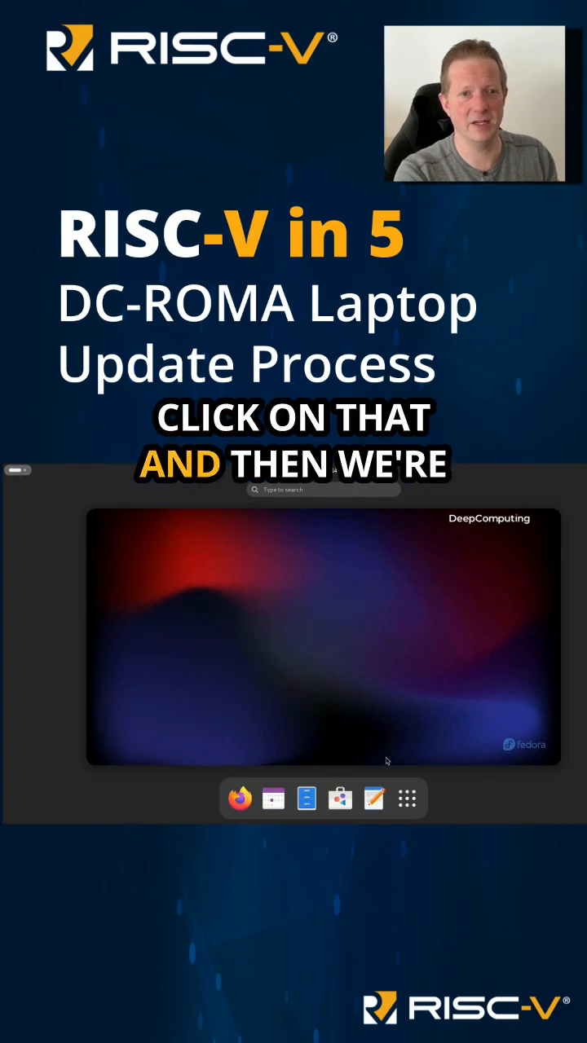
- Launch Terminal from the GNOME application grid
click(406, 799)
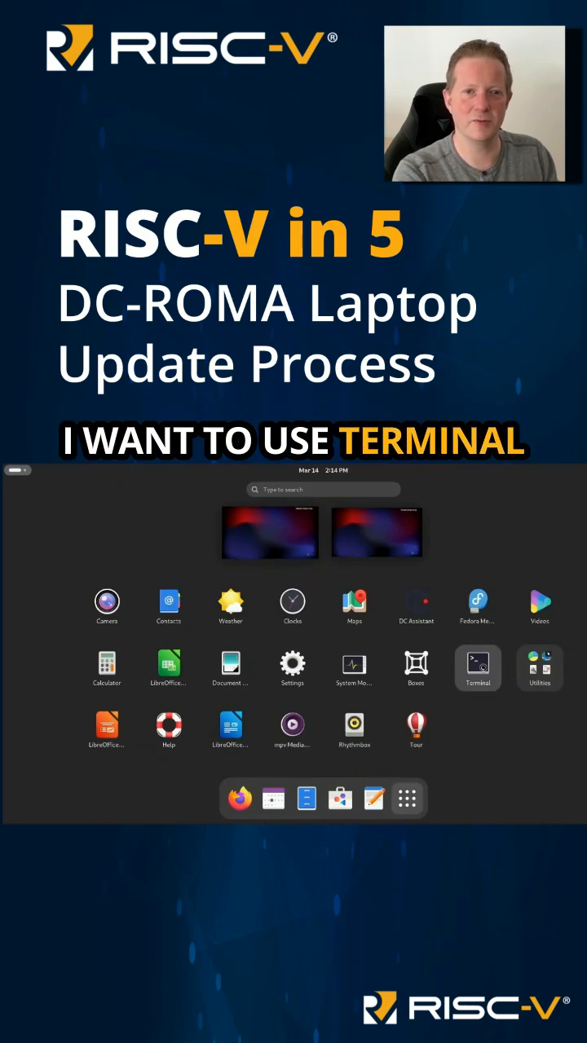
click(477, 666)
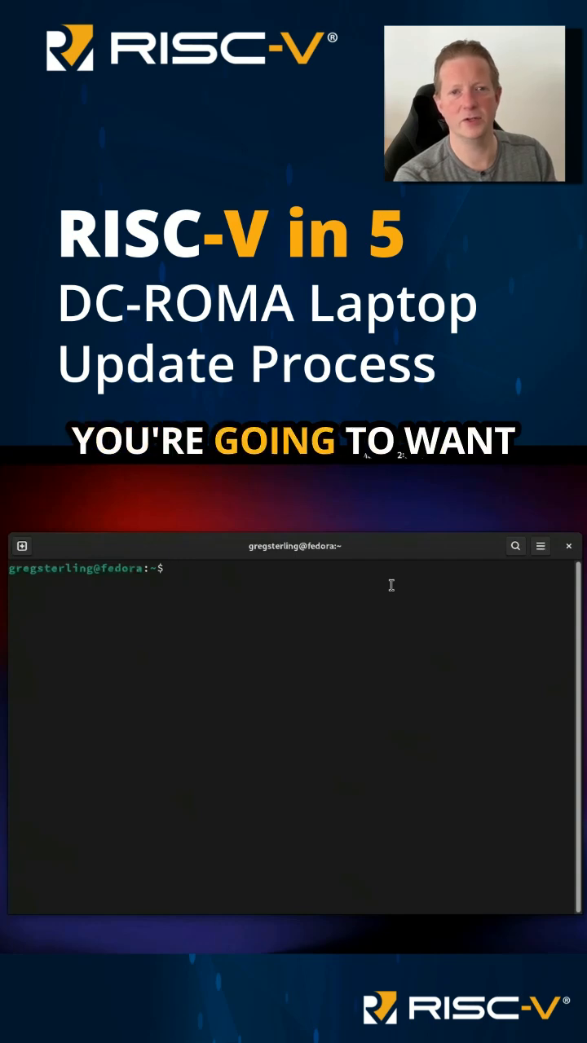
- Run sudo dnf update and confirm with y to download the 24 package upgrades
text(sudo d)
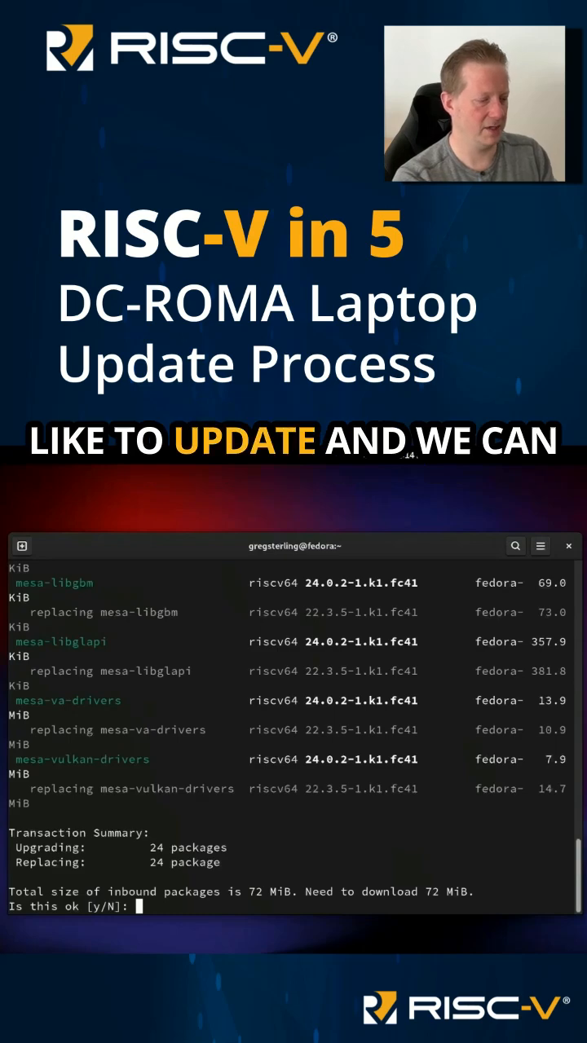
text(y)
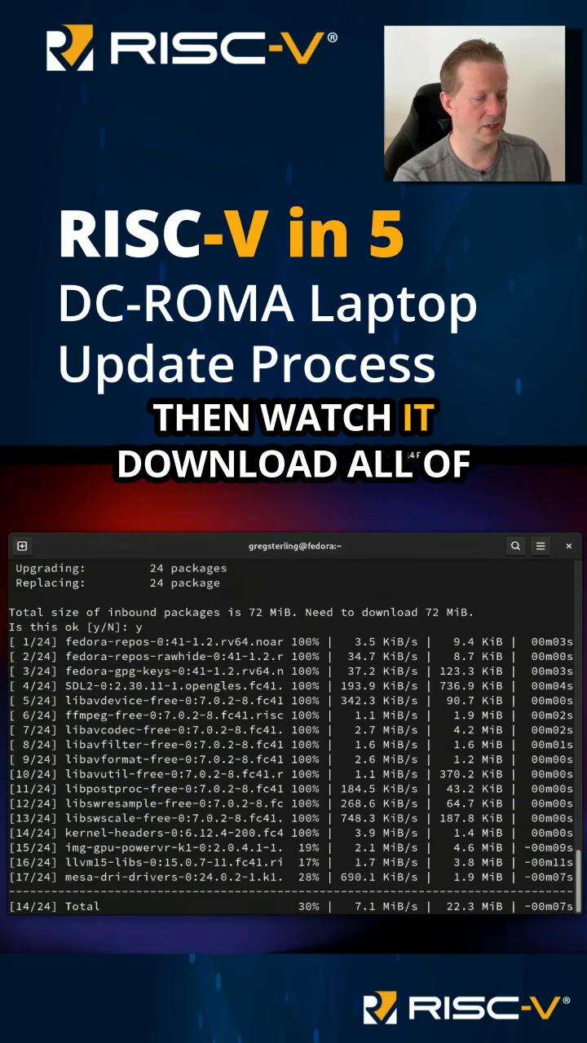